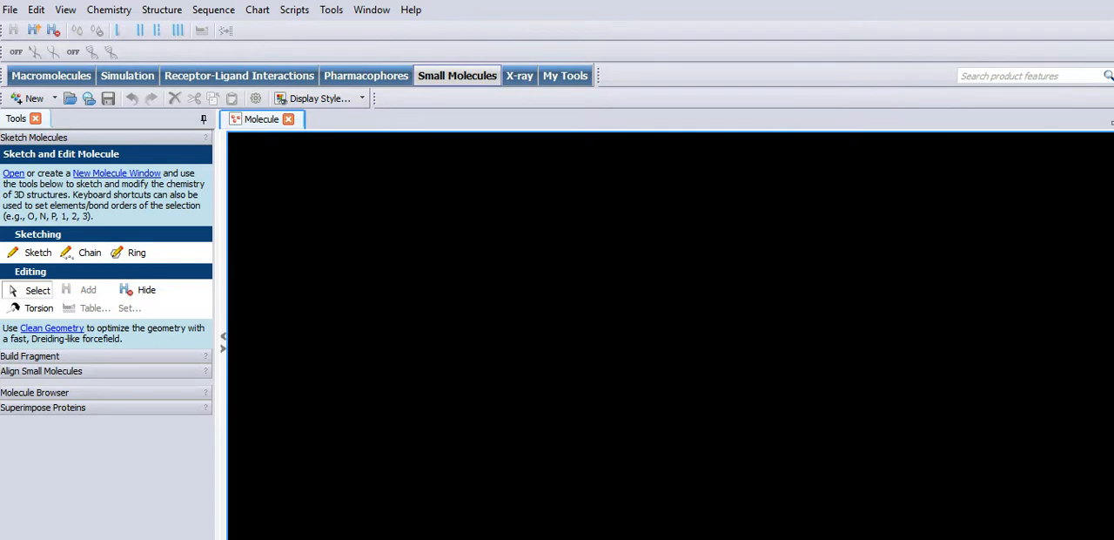
Step: Start the peptide chain with alanine using the protein building tools
left_click(51, 76)
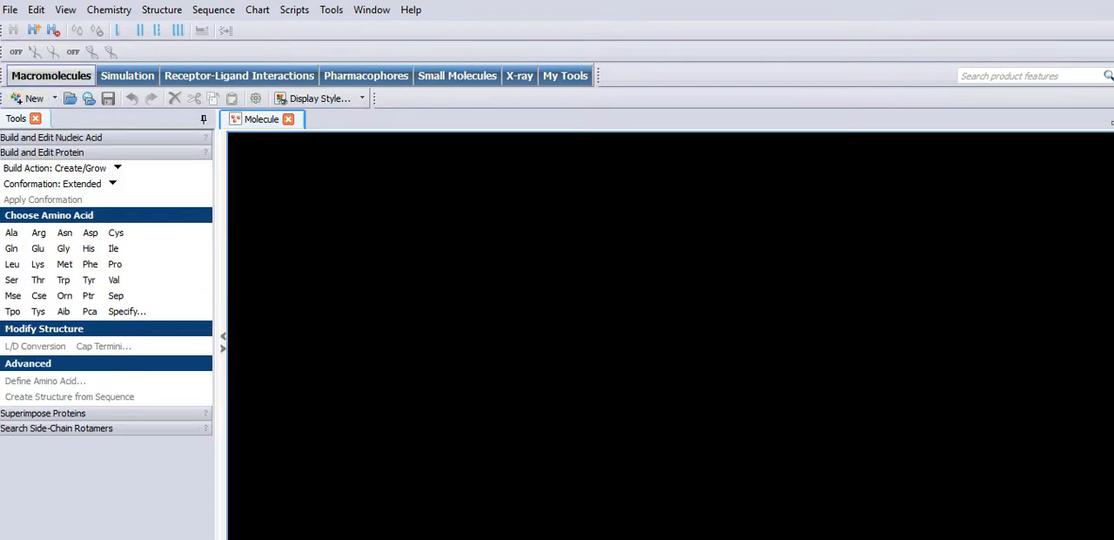
mouse_move(11, 233)
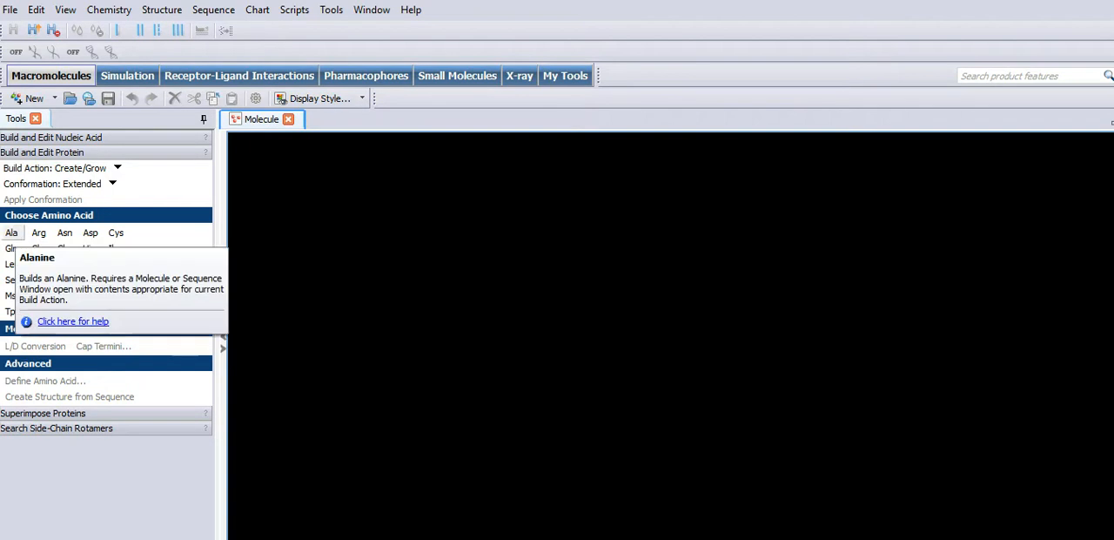
left_click(90, 232)
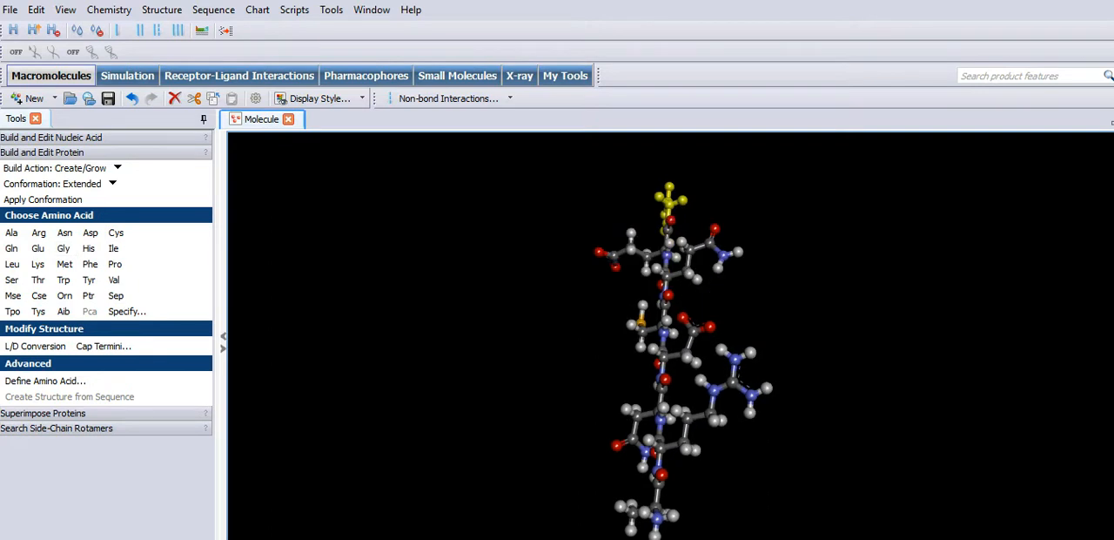
Step: Switch to the Small Molecules tools to begin hiding the peptide's hydrogens
left_click(457, 75)
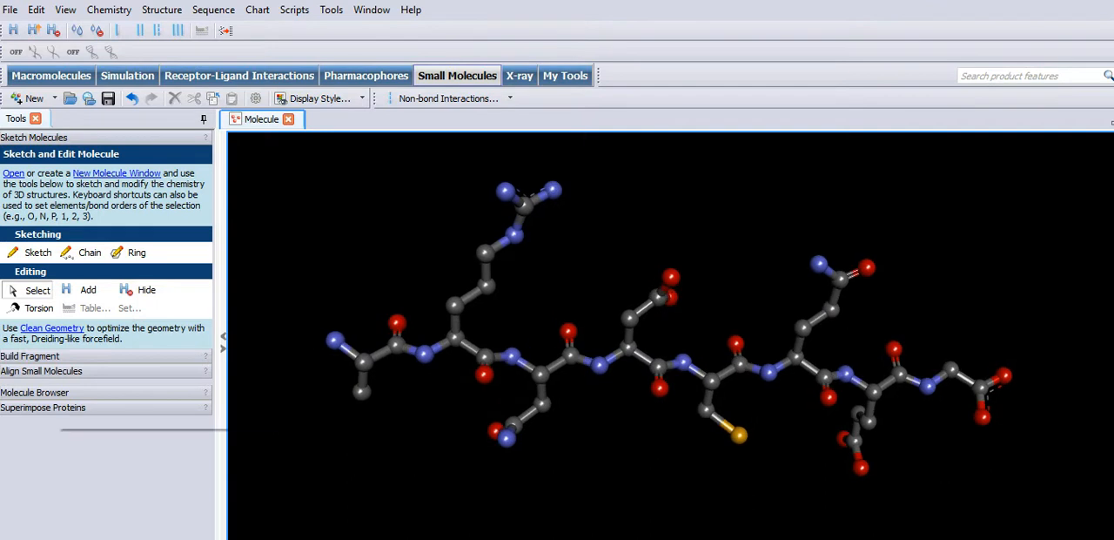
mouse_move(51, 329)
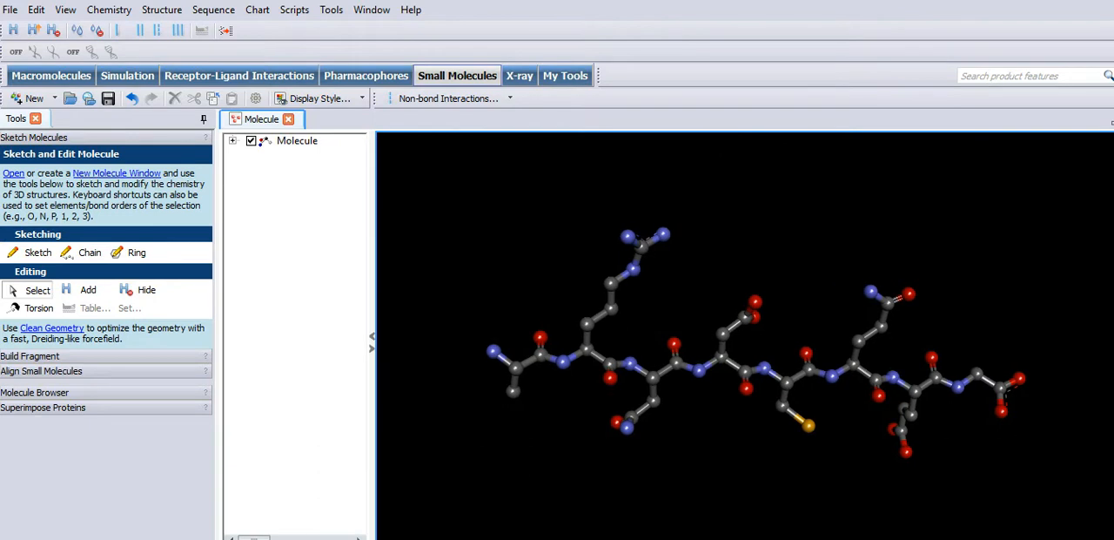
Step: Expand Molecule, chain A residues and Protein Groups, then scroll through the bond data table
left_click(233, 140)
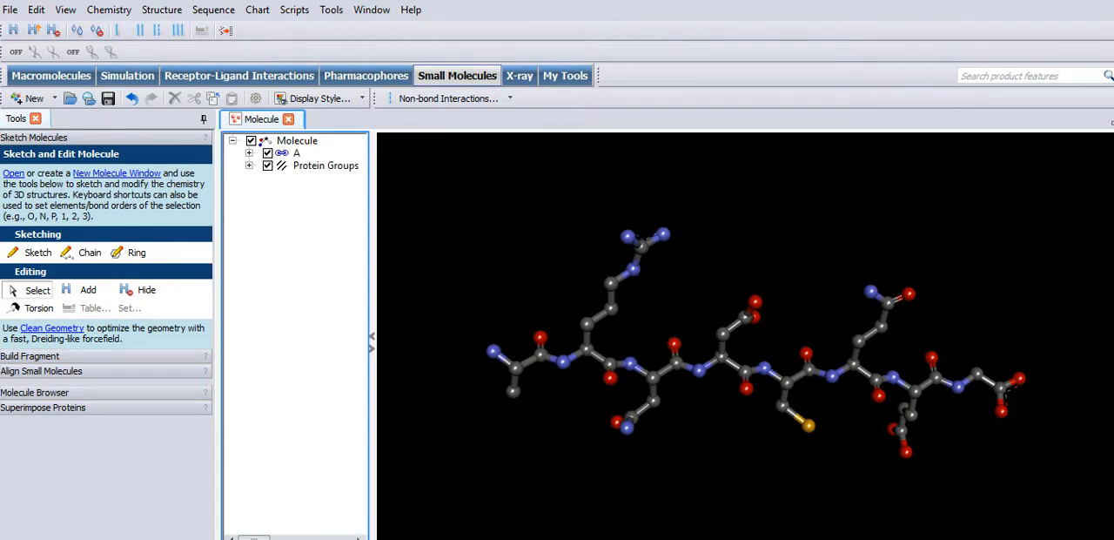
left_click(250, 152)
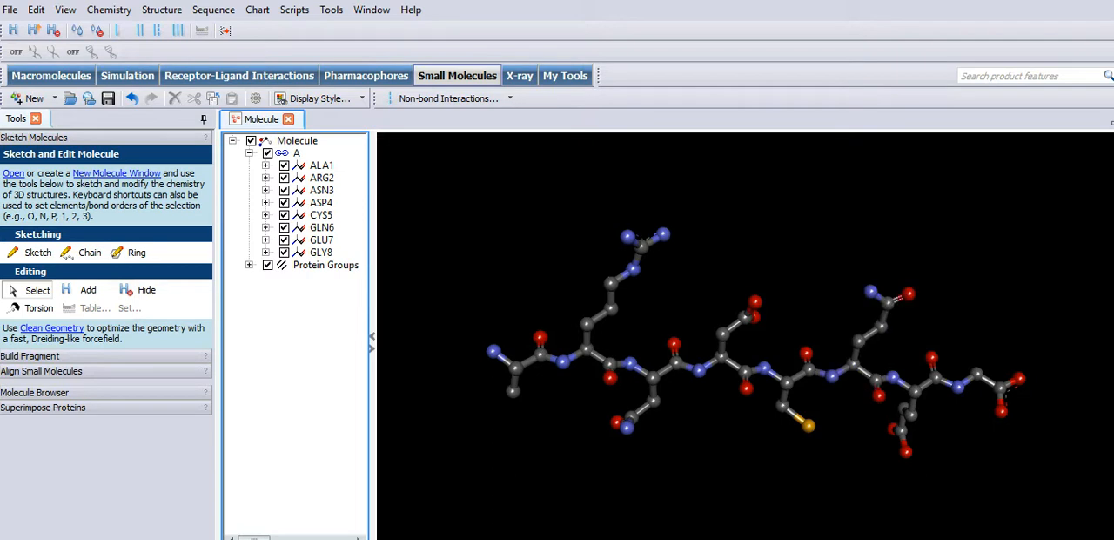
left_click(249, 265)
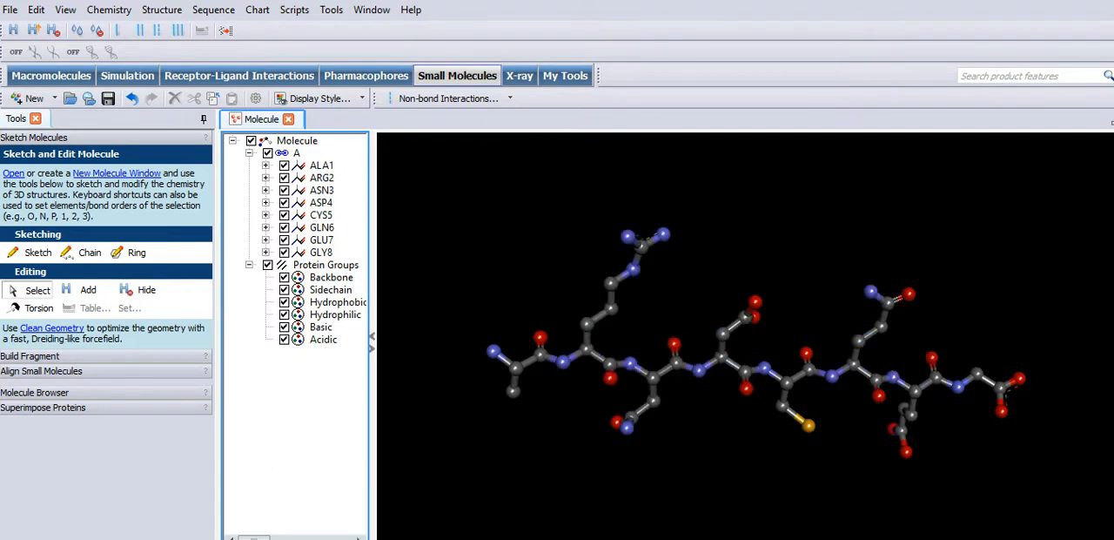
left_click(284, 177)
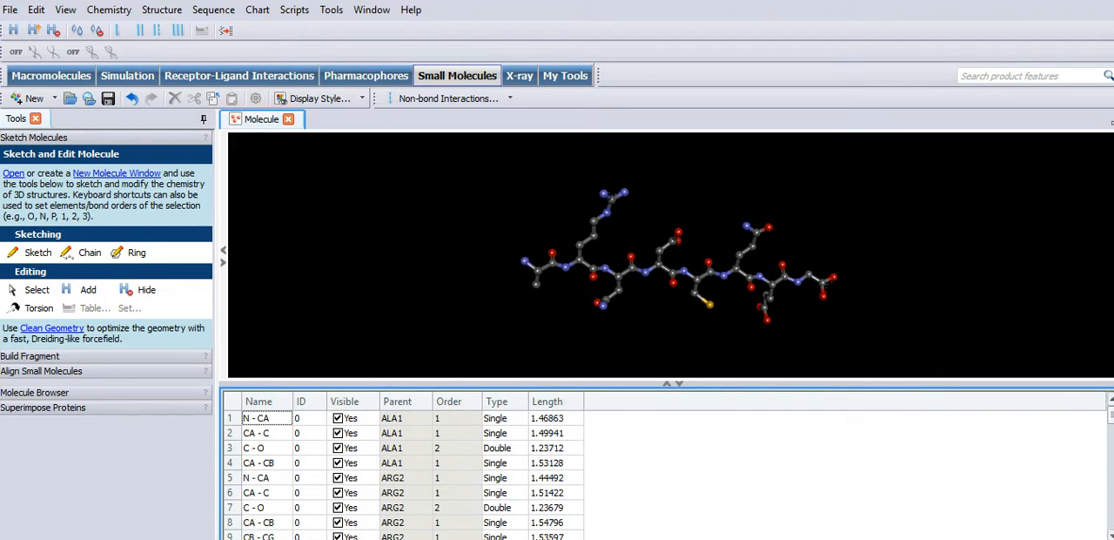
scroll("down", 3)
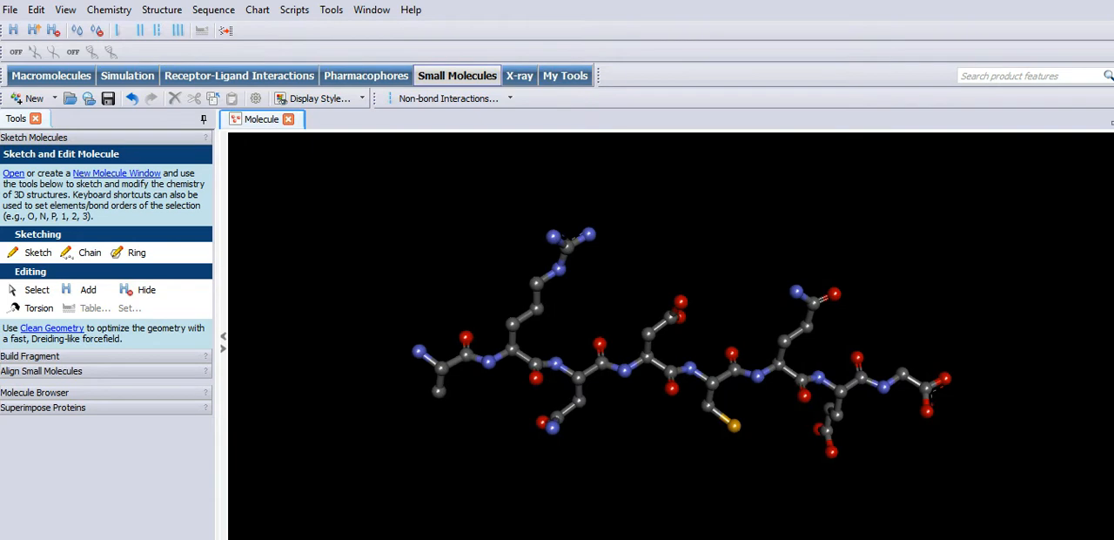
mouse_move(288, 120)
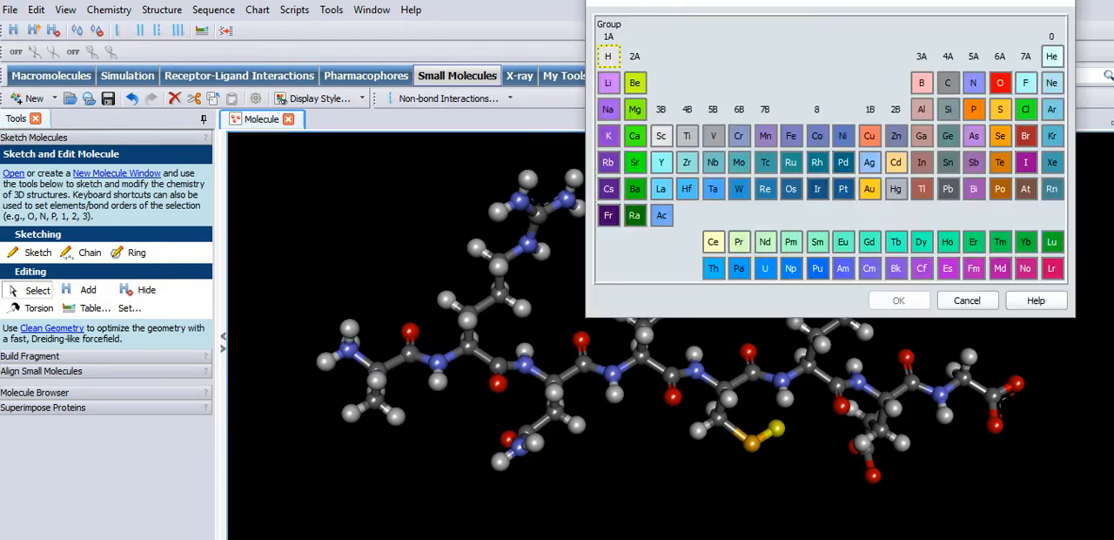
Step: Make the atom added on the cysteine sulfur a carbon, forming a methyl group
left_click(948, 83)
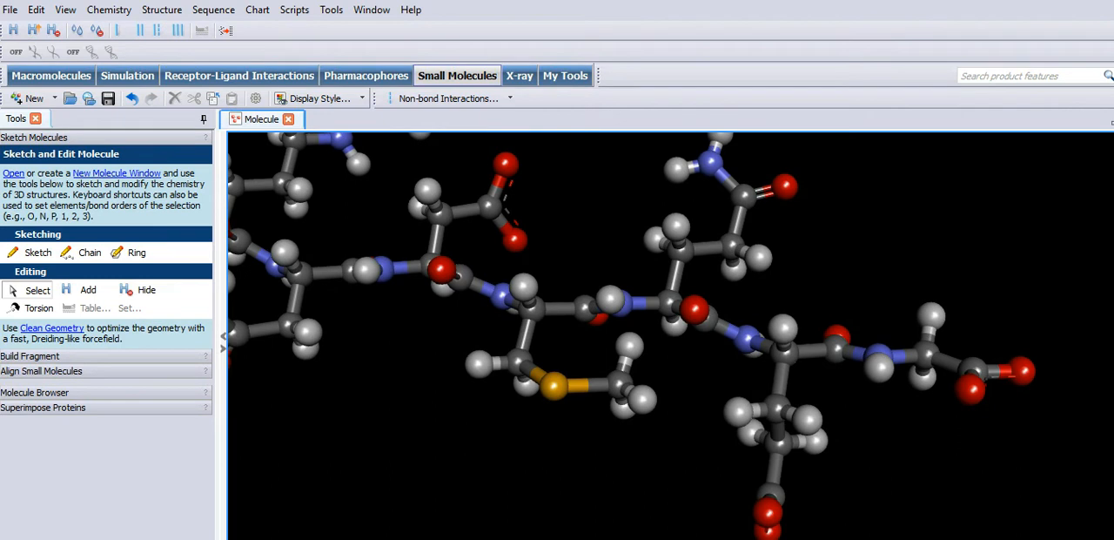
mouse_move(51, 328)
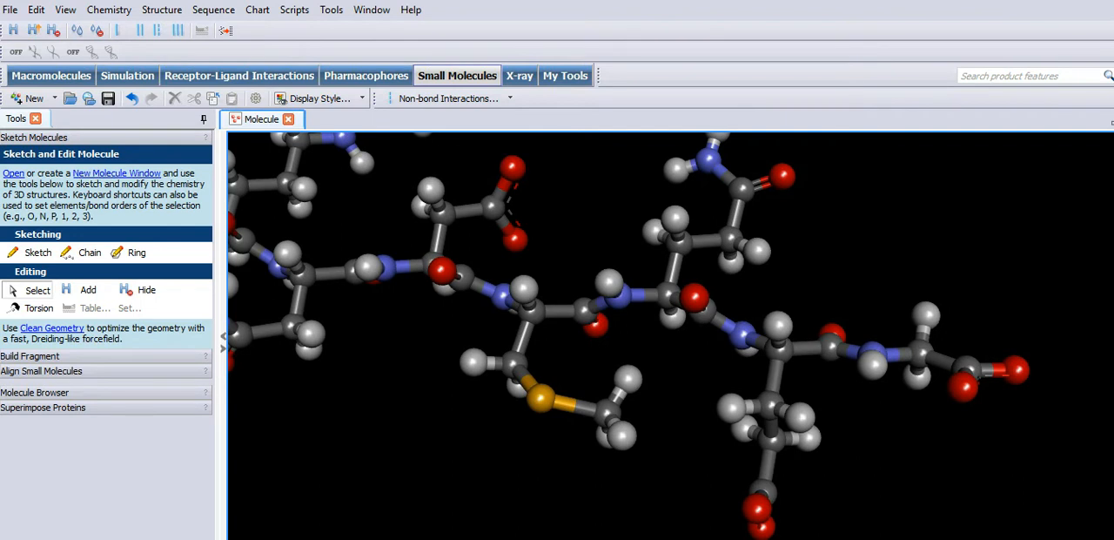
Step: Close the peptide window without saving, open a new empty molecule window, and show the macromolecule tools
left_click(289, 119)
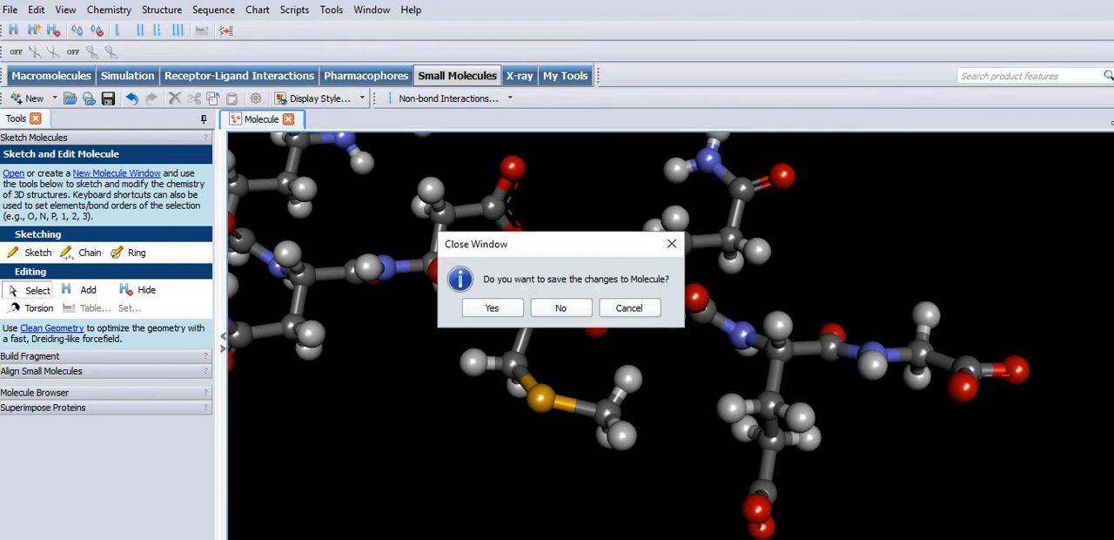
left_click(561, 308)
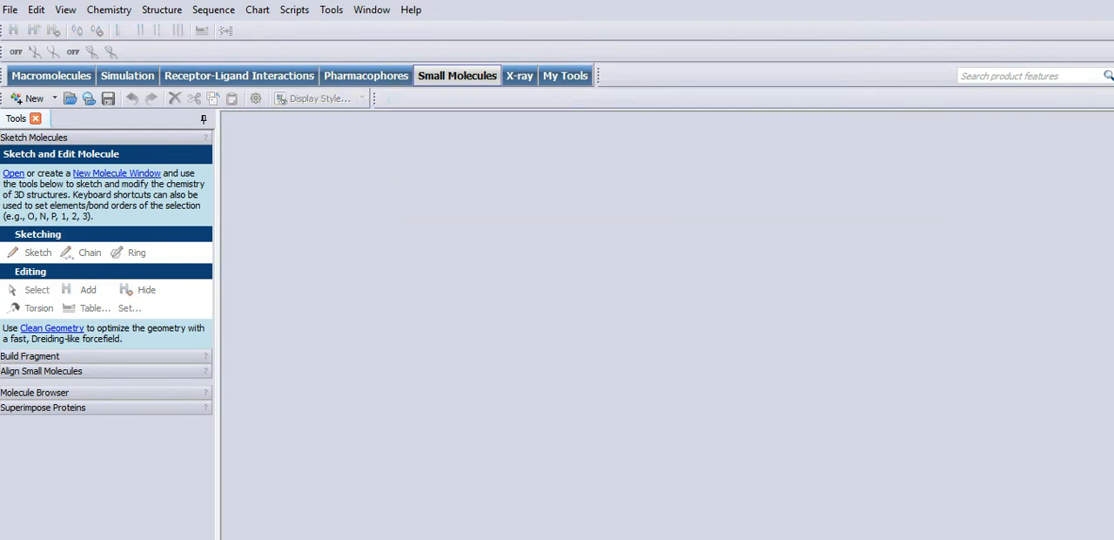
left_click(9, 10)
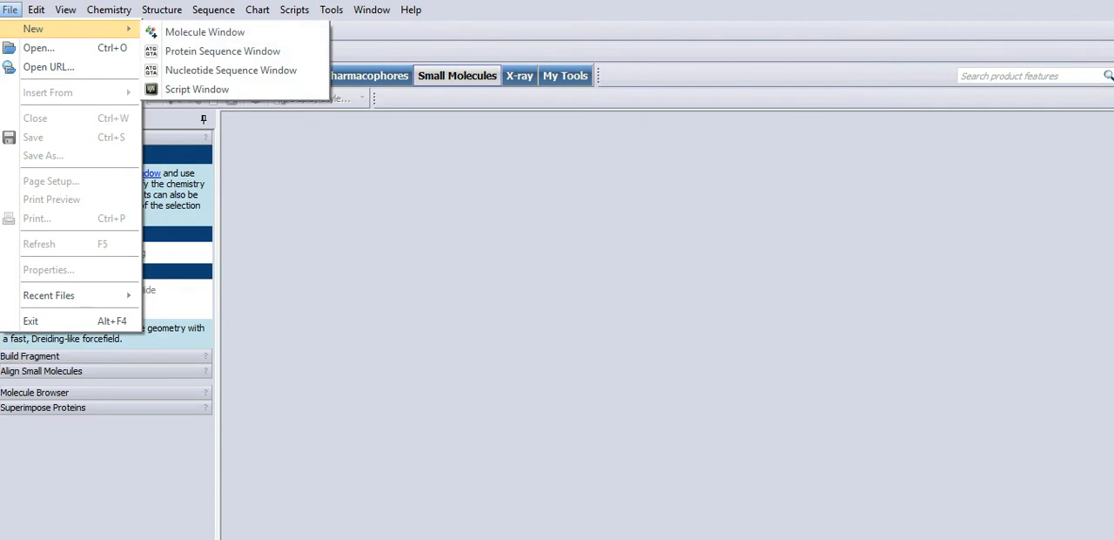
left_click(204, 32)
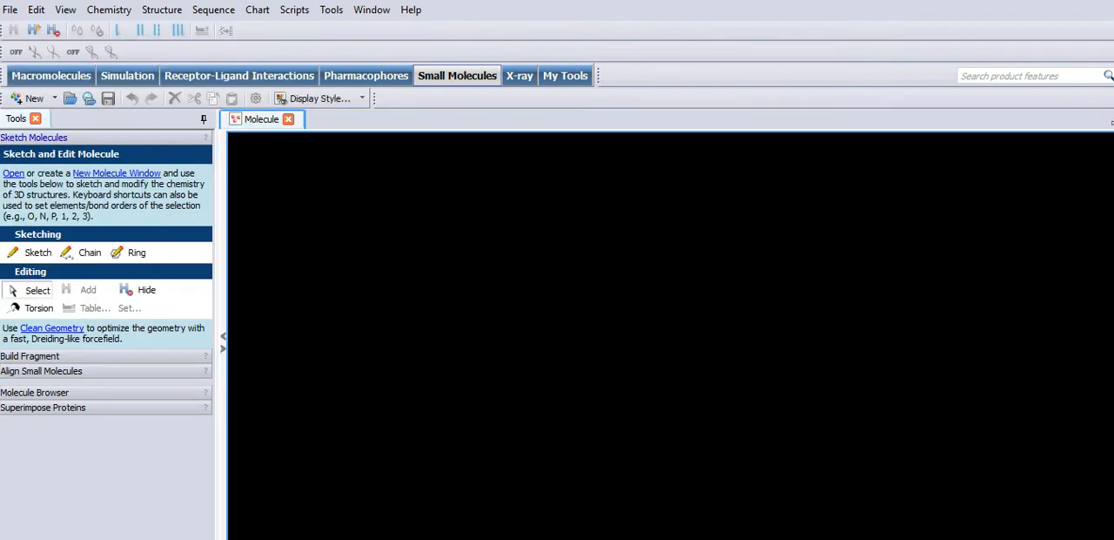
left_click(51, 76)
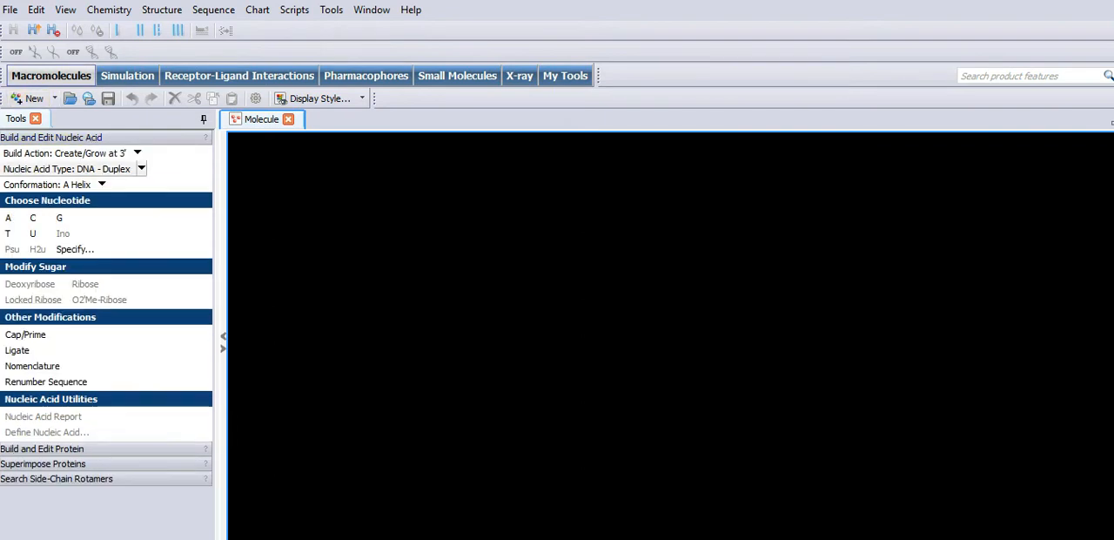
Step: Add nucleotide pairs one by one to grow the DNA duplex
left_click(32, 218)
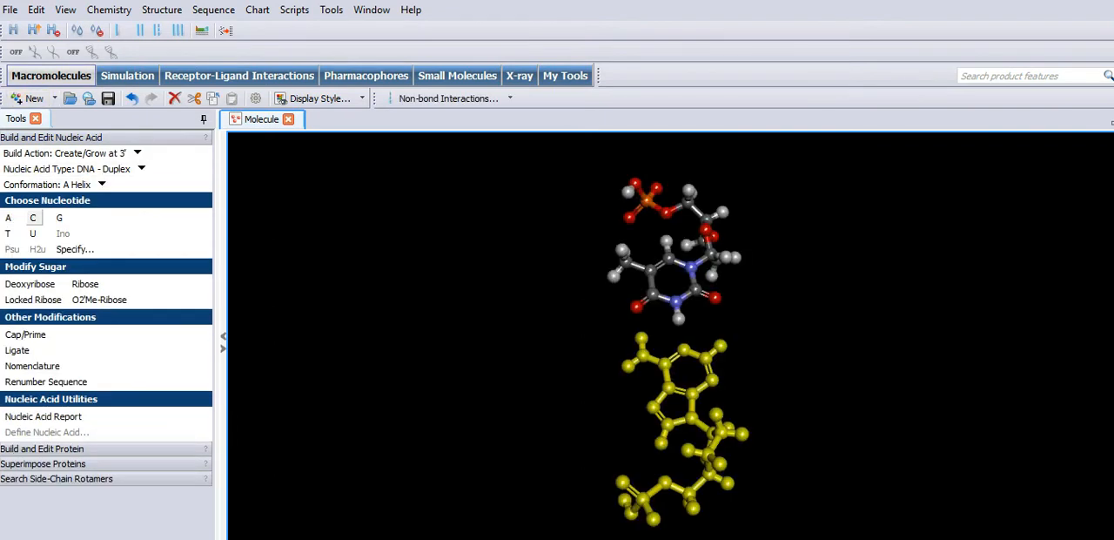
left_click(8, 233)
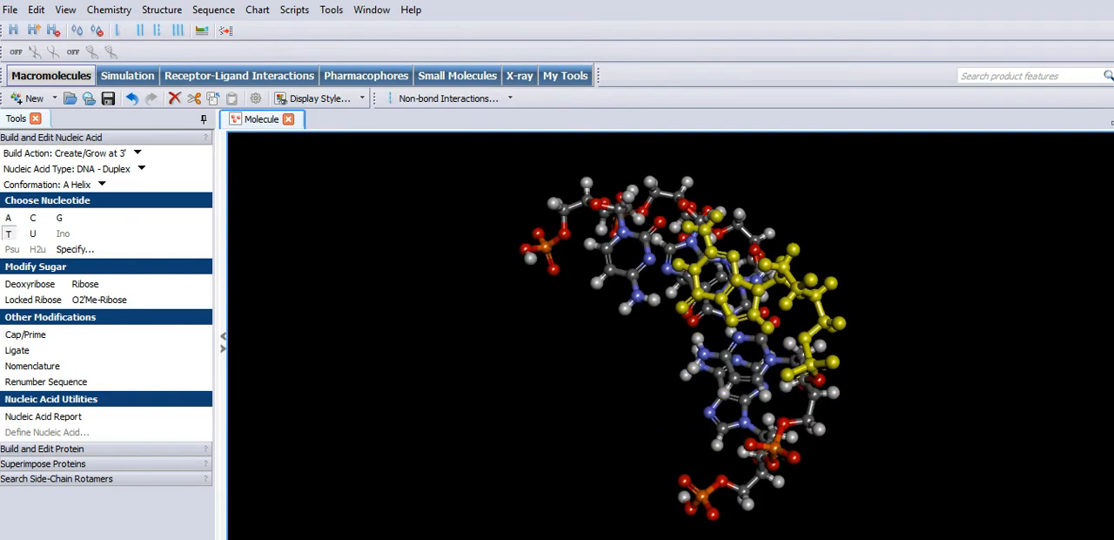
left_click(32, 217)
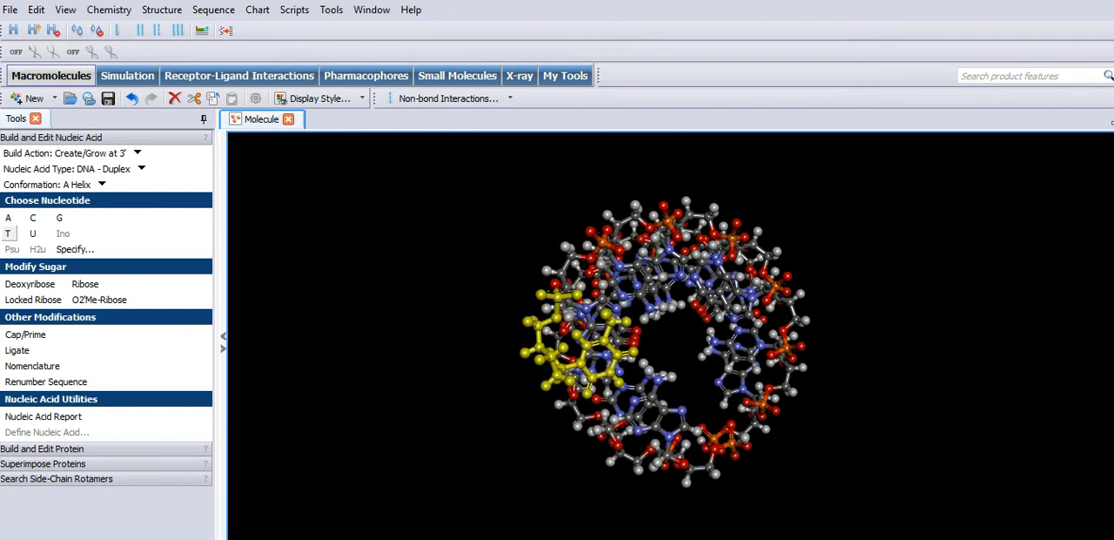
left_click(457, 76)
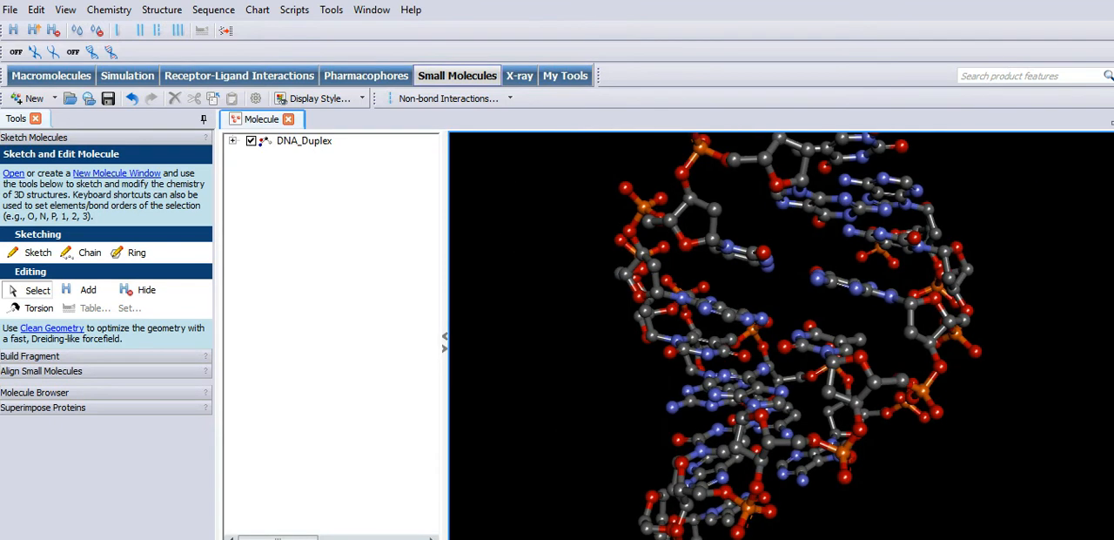
Step: Expand DNA_Duplex, its strands and the Nucleic Acid Groups in the hierarchy tree
left_click(233, 140)
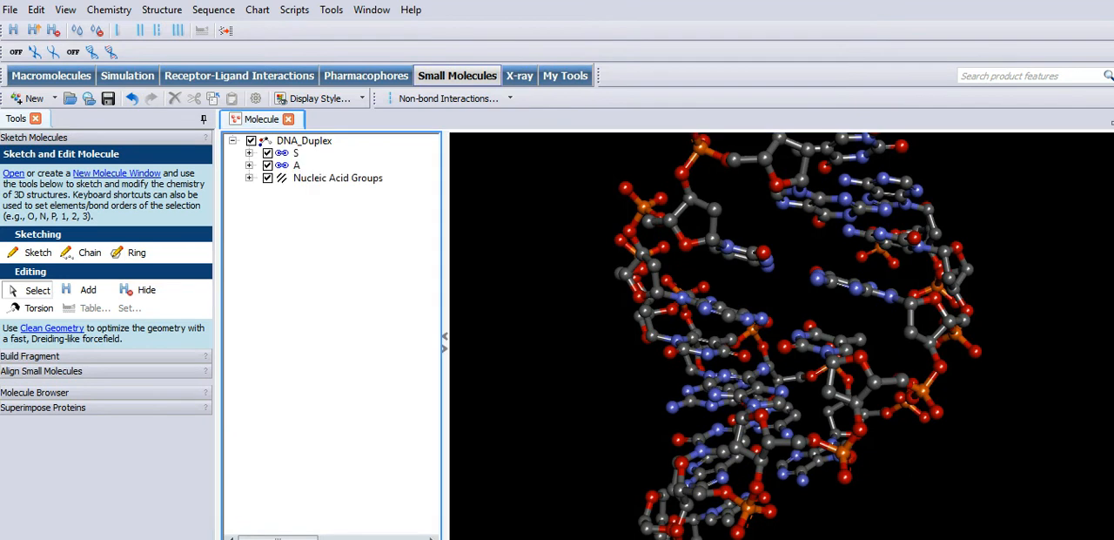
left_click(249, 177)
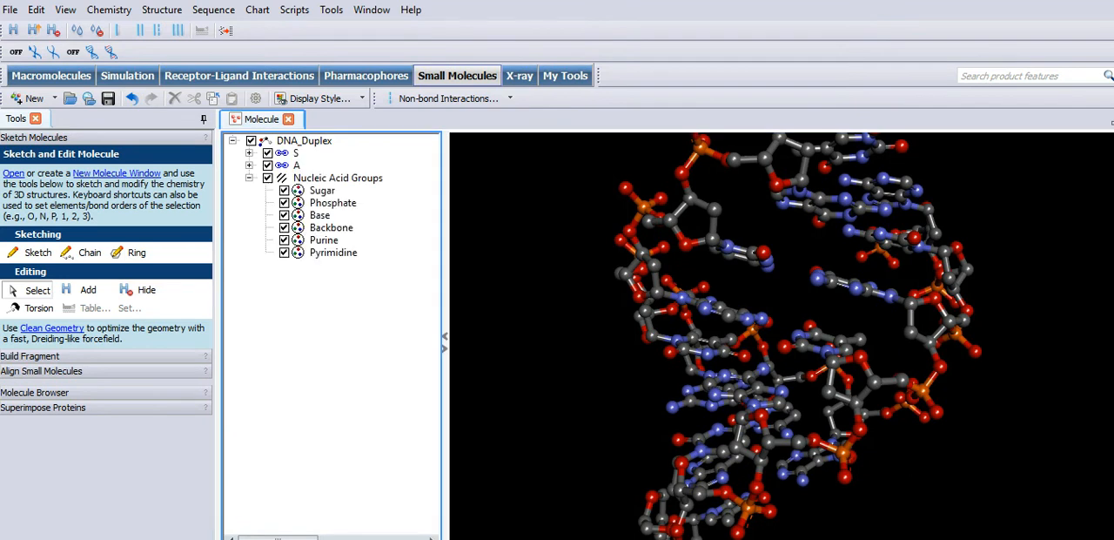
left_click(249, 152)
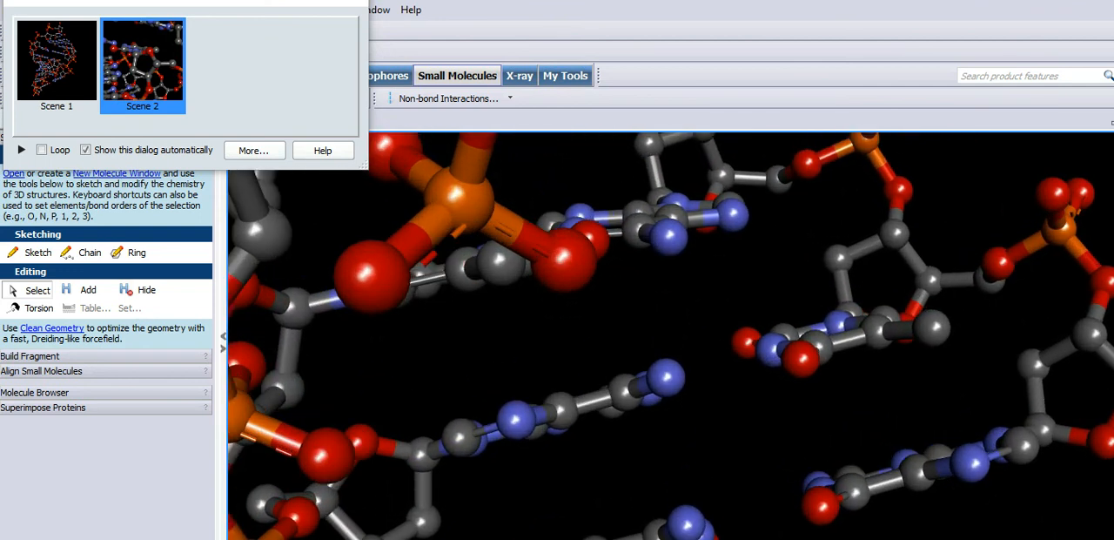
Step: Bring up the storyboard scene options to capture duplex views as scenes
right_click(609, 348)
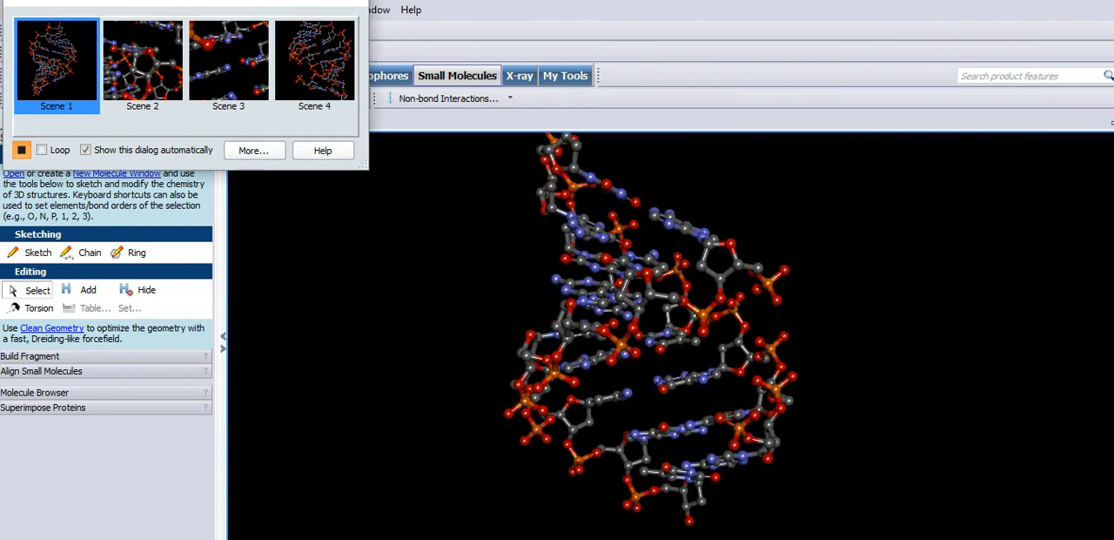
Step: Step through storyboard scenes up to Scene 4, then stop the animation
left_click(142, 59)
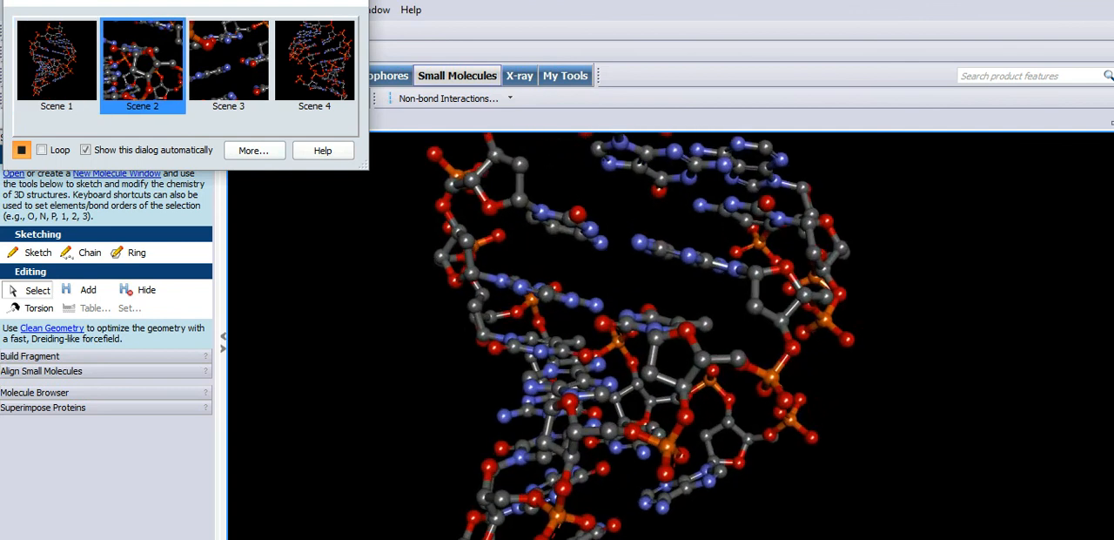
left_click(228, 59)
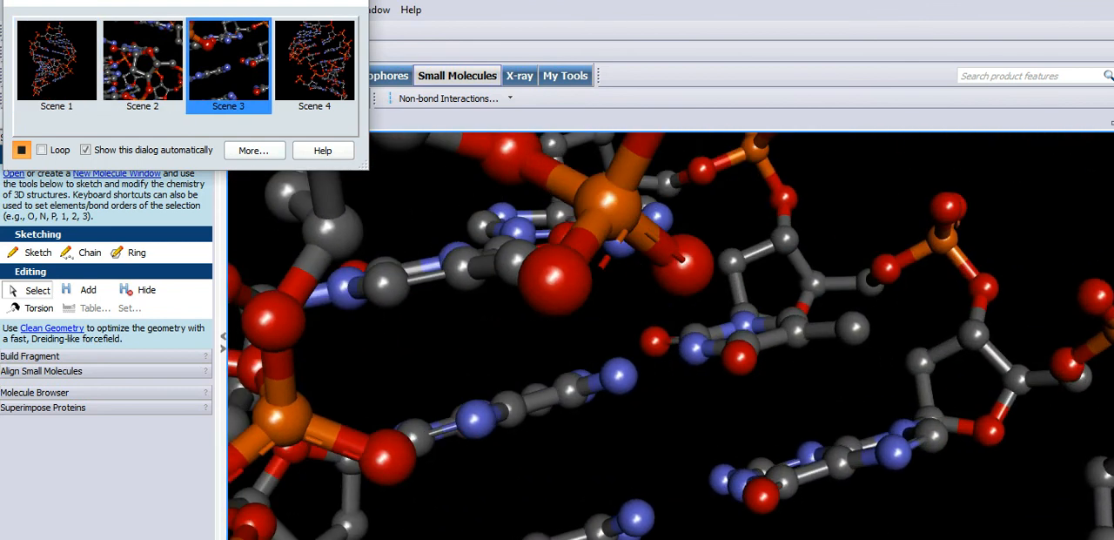
left_click(314, 59)
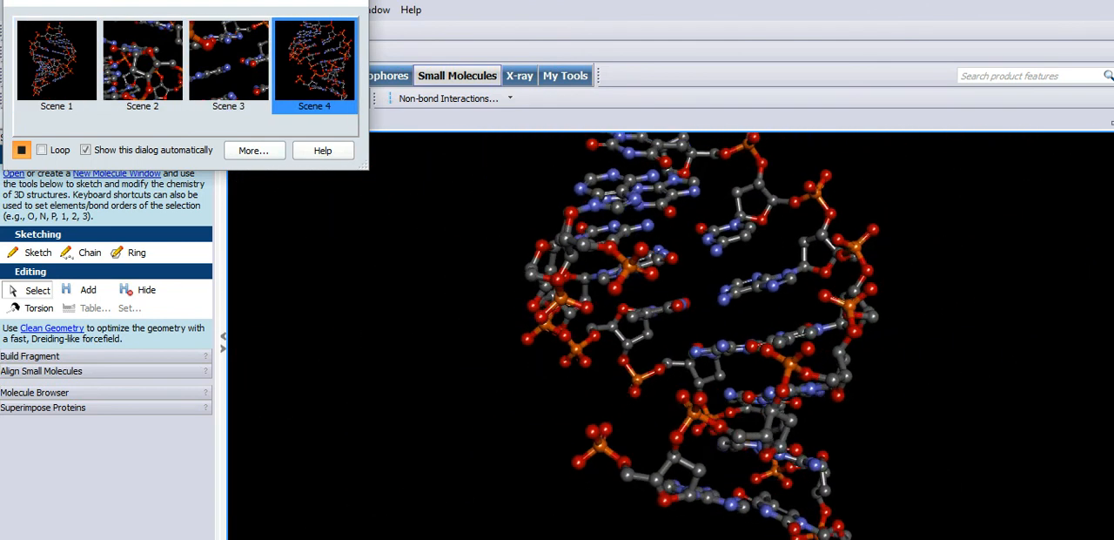
left_click(20, 148)
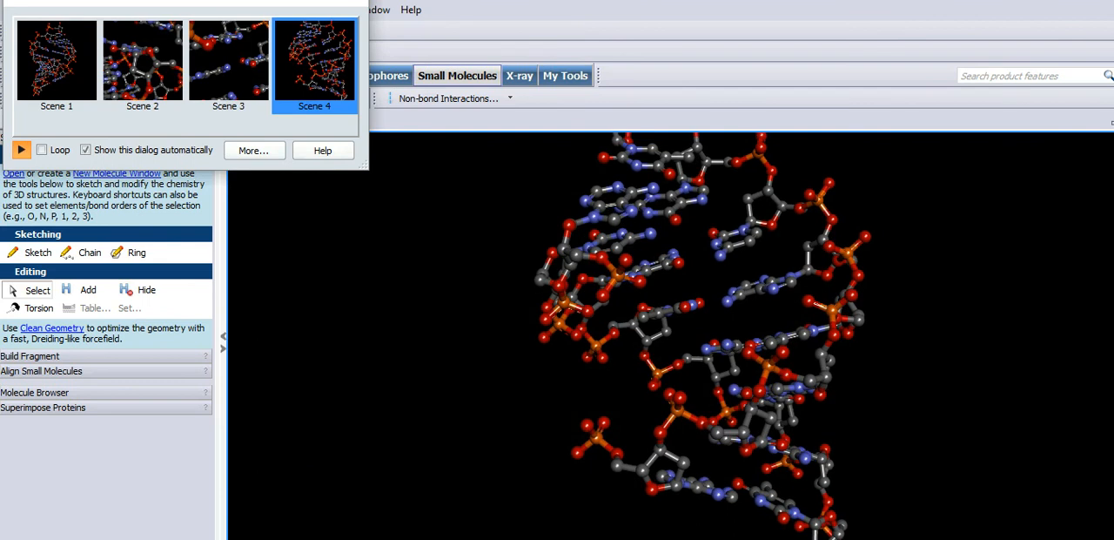
left_click(253, 149)
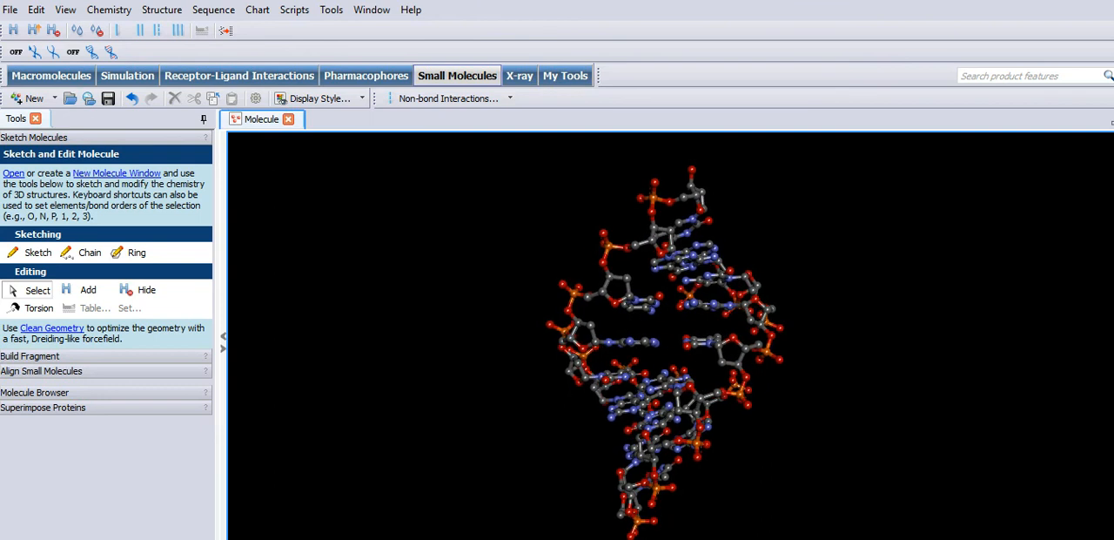
Step: Look through the Edit menu, then open the View menu
left_click(35, 9)
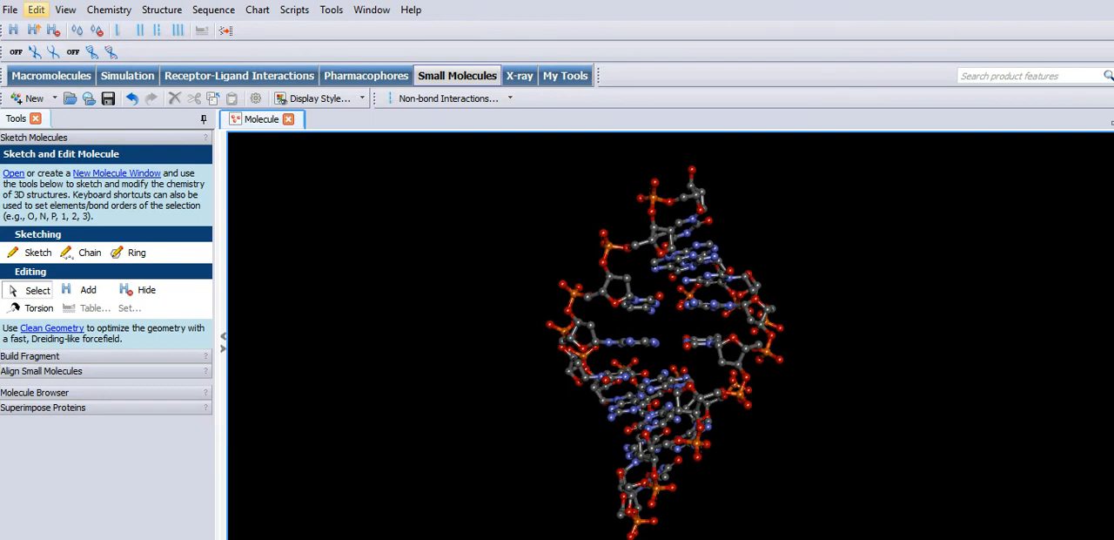
left_click(65, 10)
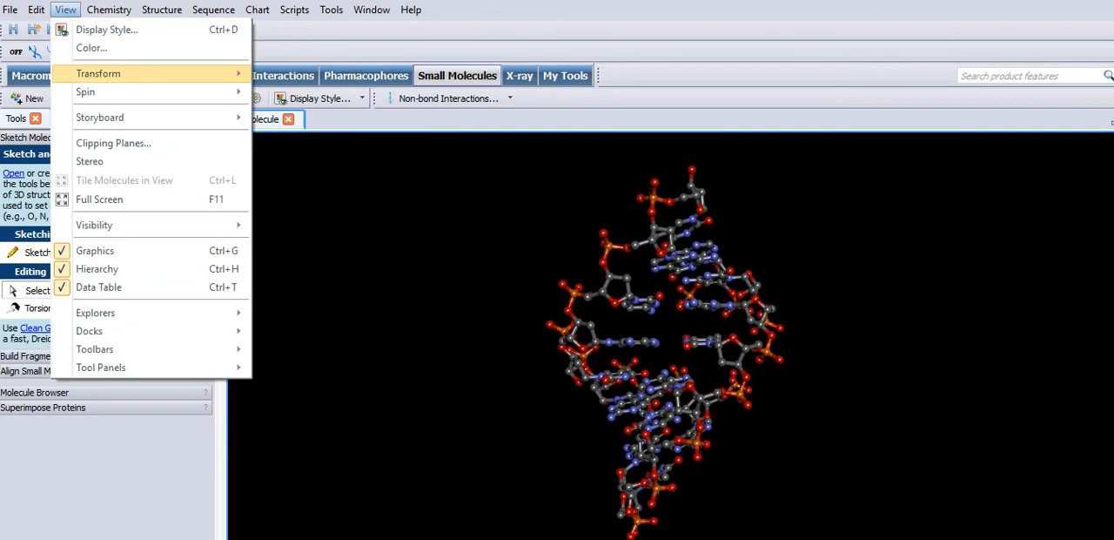